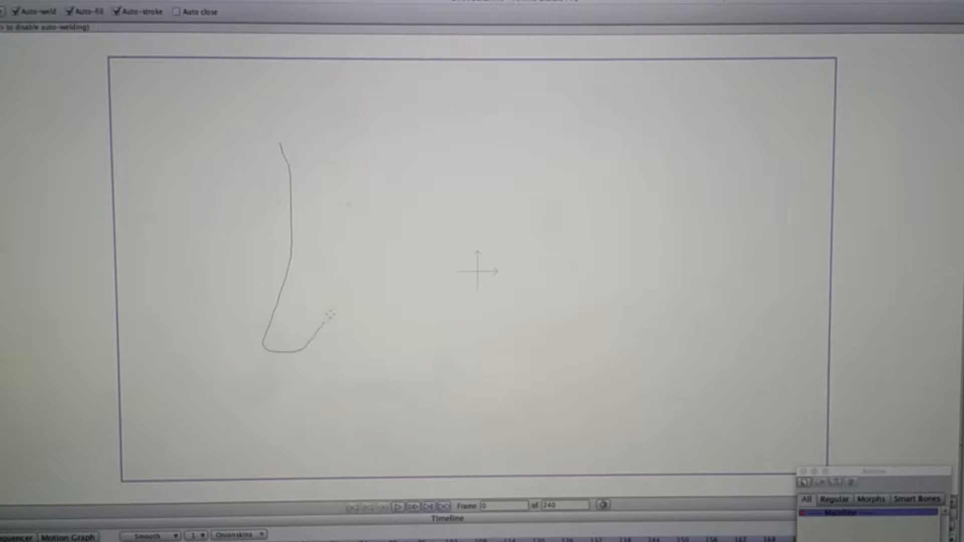
Step: Freehand-draw a closed wavy flag outline with Auto-fill, then select the whole filled shape
drag(326, 317, 605, 330)
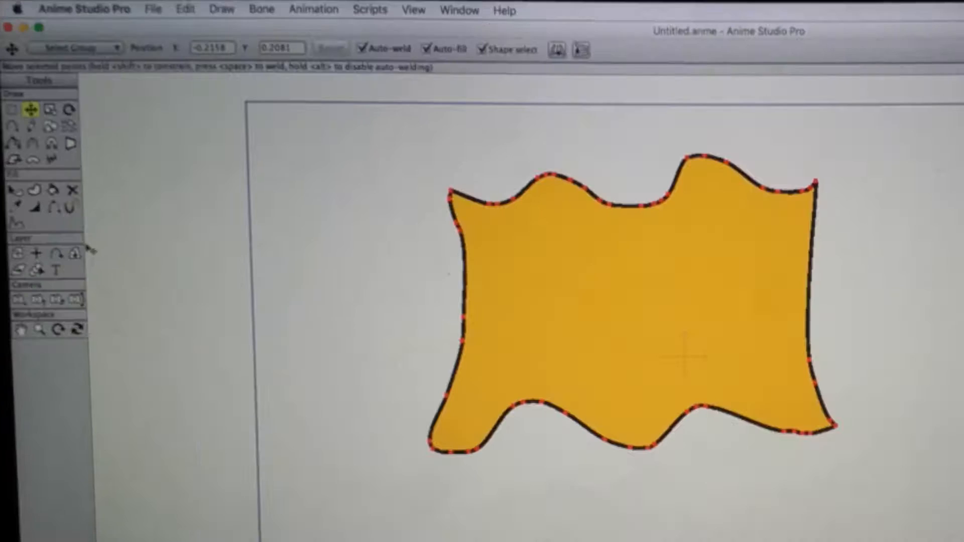
click(52, 190)
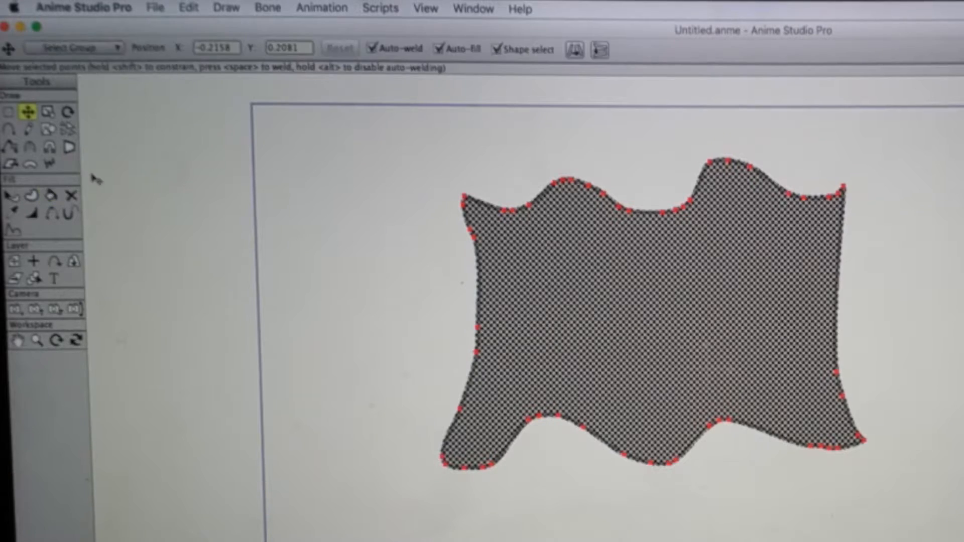
Step: Fill the flag black and freehand-draw a skull-and-crossbones shape to its right
click(28, 130)
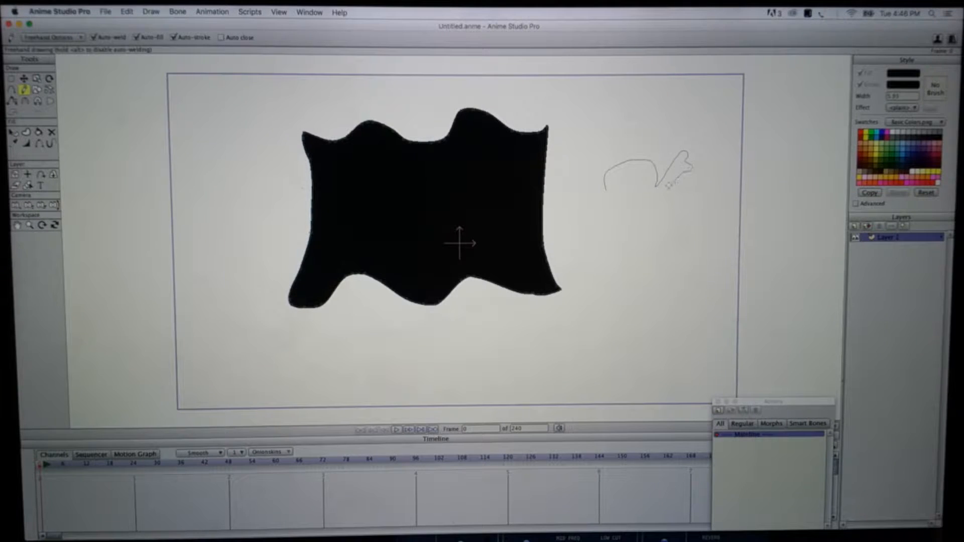
drag(680, 171, 675, 231)
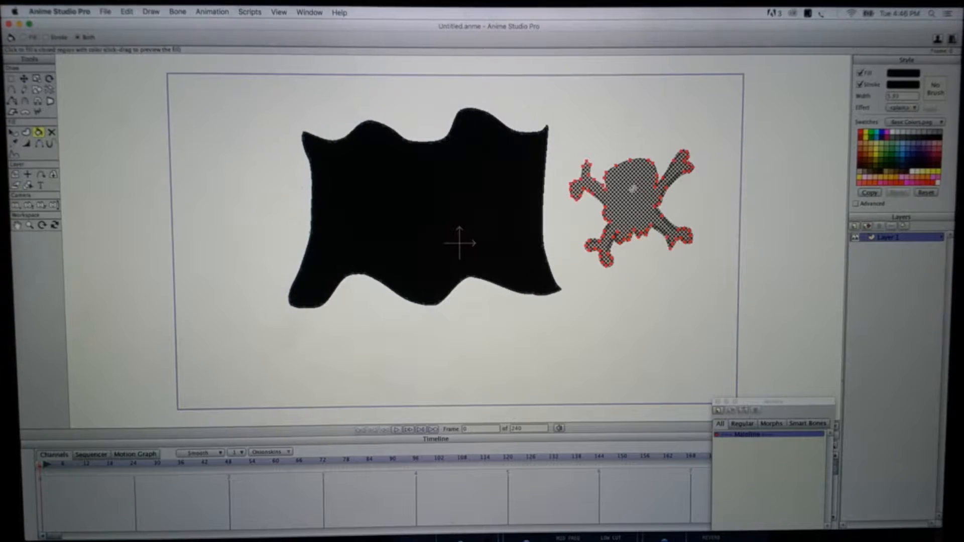
Step: Pick a near-white fill colour and paint-bucket it into the skull and crossbones
click(903, 72)
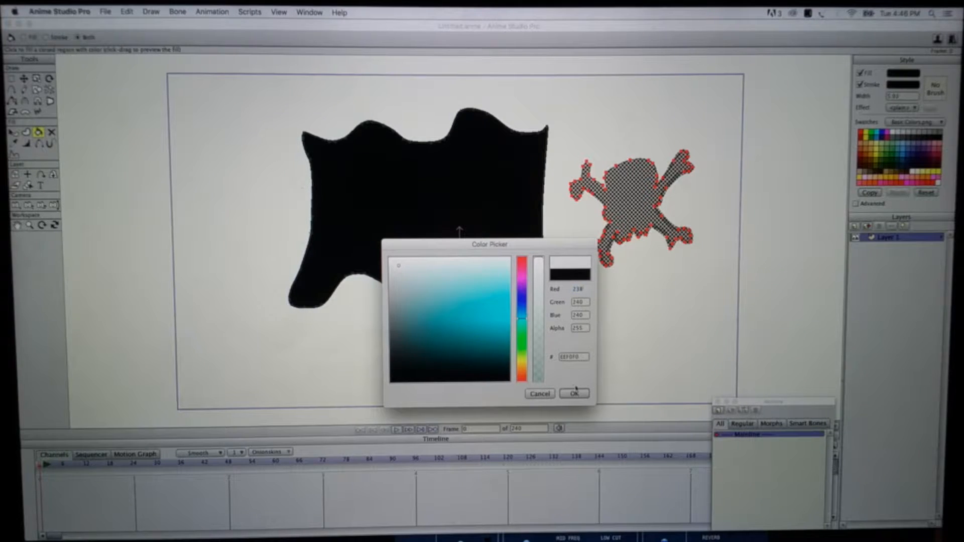
click(573, 393)
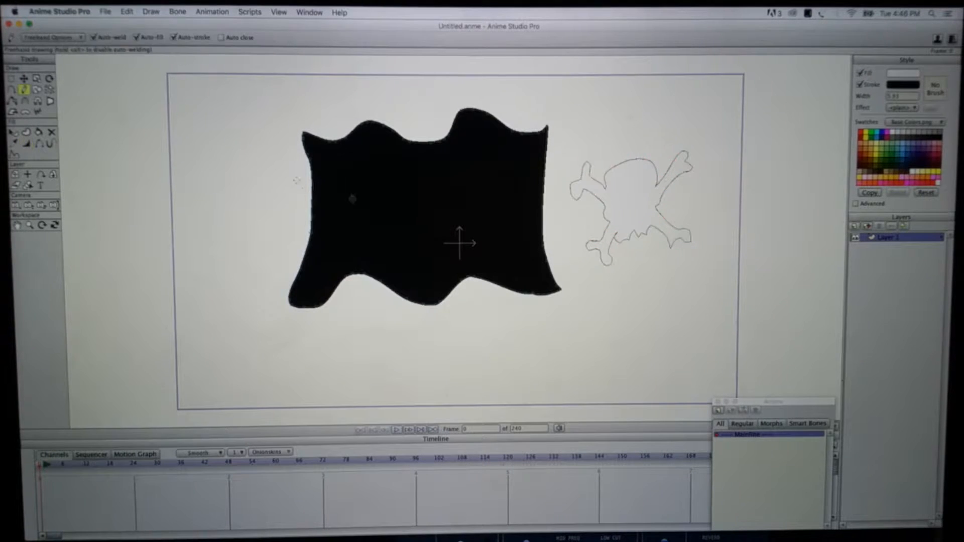
click(12, 78)
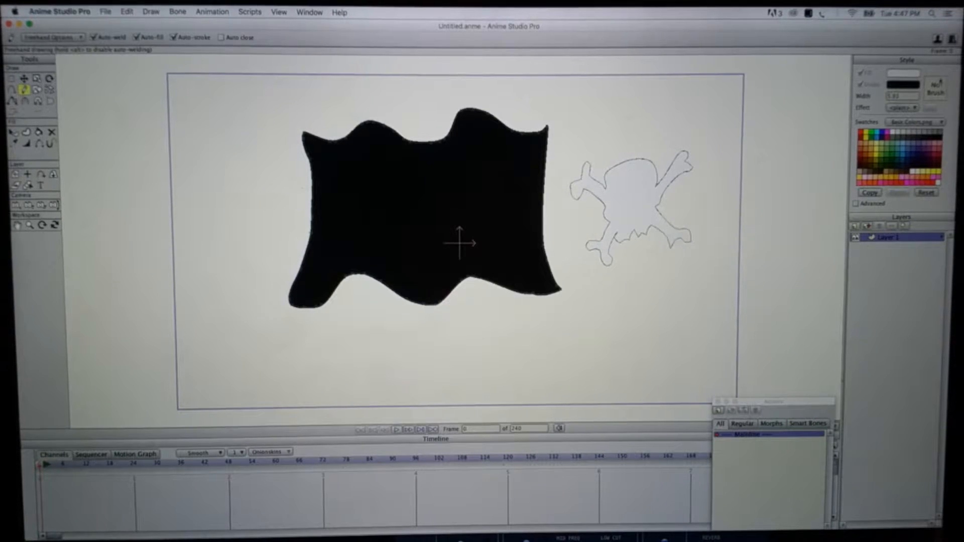
Step: Choose a very dark colour for the skull's eye sockets before placing it on the flag
click(902, 72)
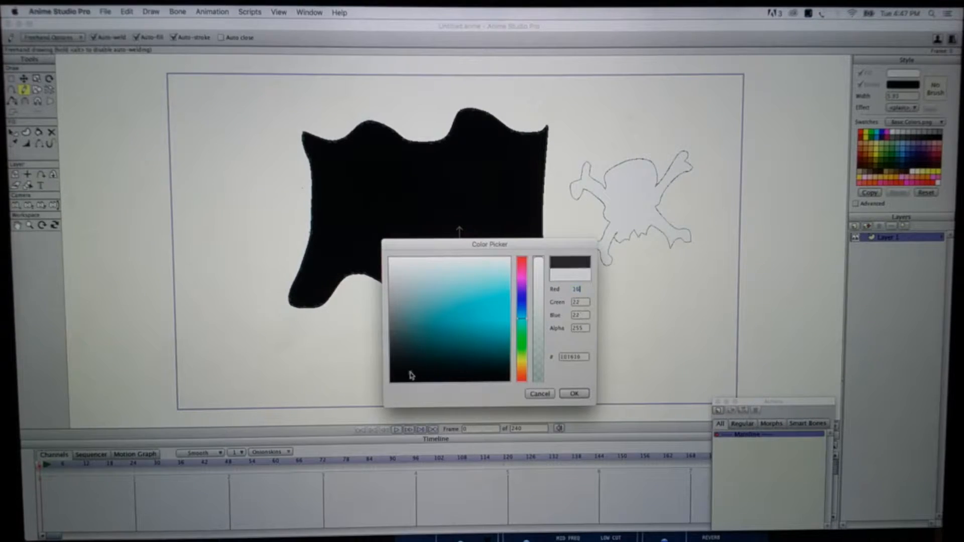
click(573, 394)
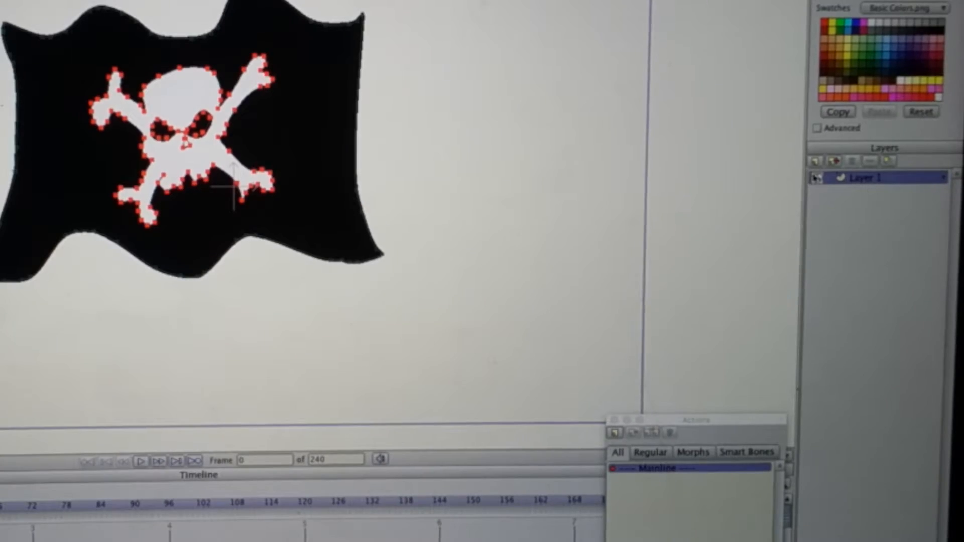
Step: Add a vector layer 'pole' and draw a tall narrow black rectangle left of the flag, ready to tilt
click(818, 161)
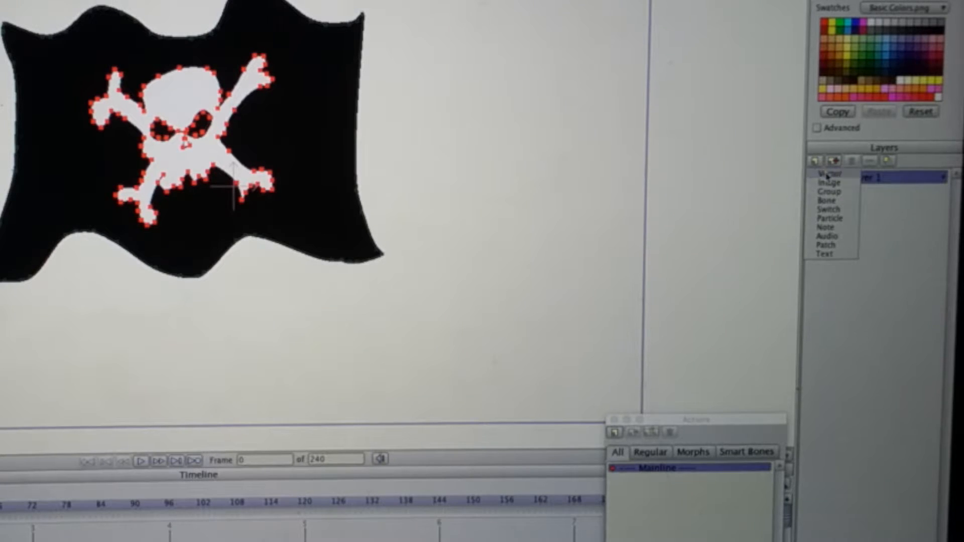
click(827, 172)
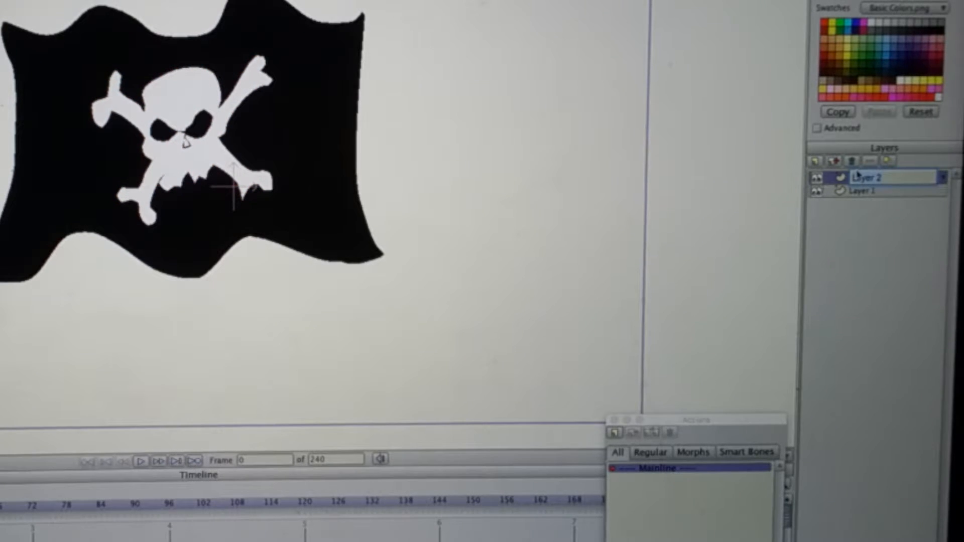
text(pole)
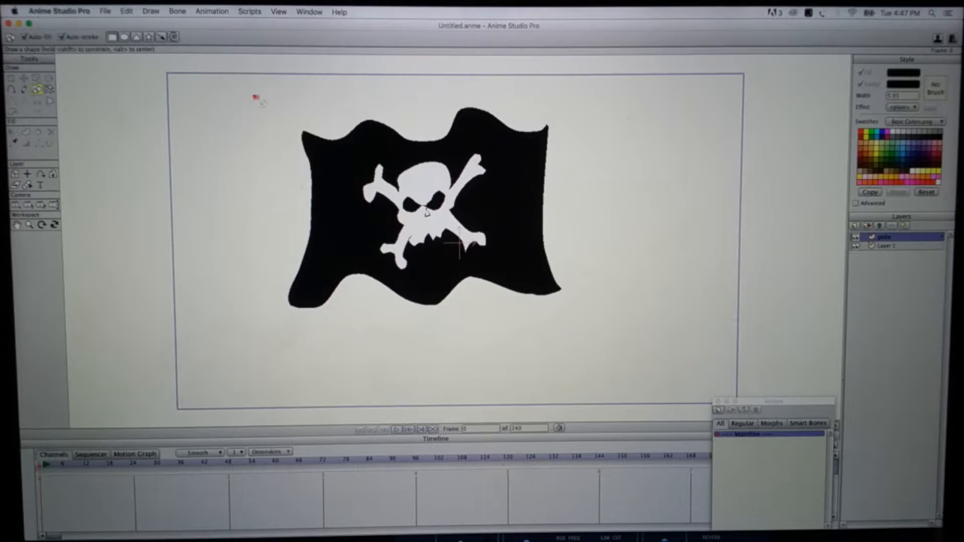
drag(262, 98, 262, 411)
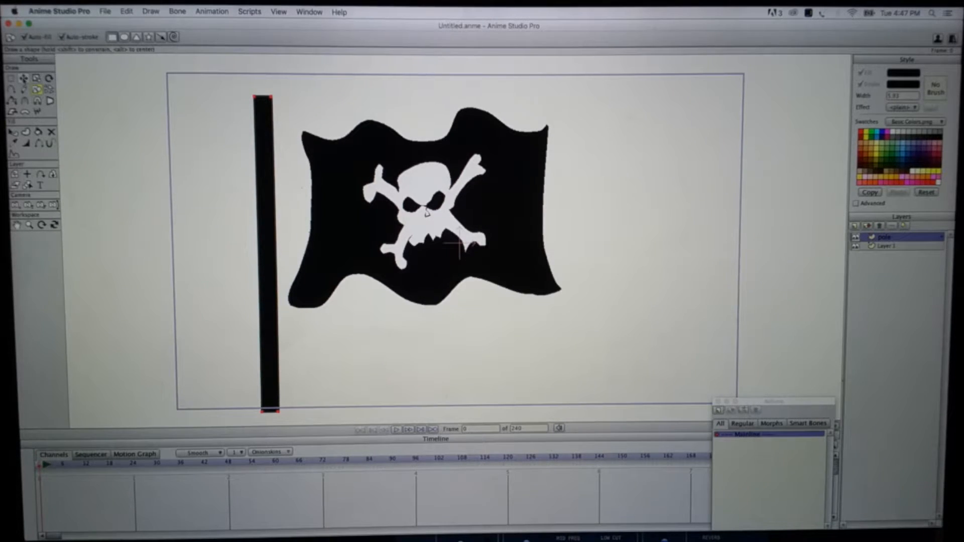
click(24, 79)
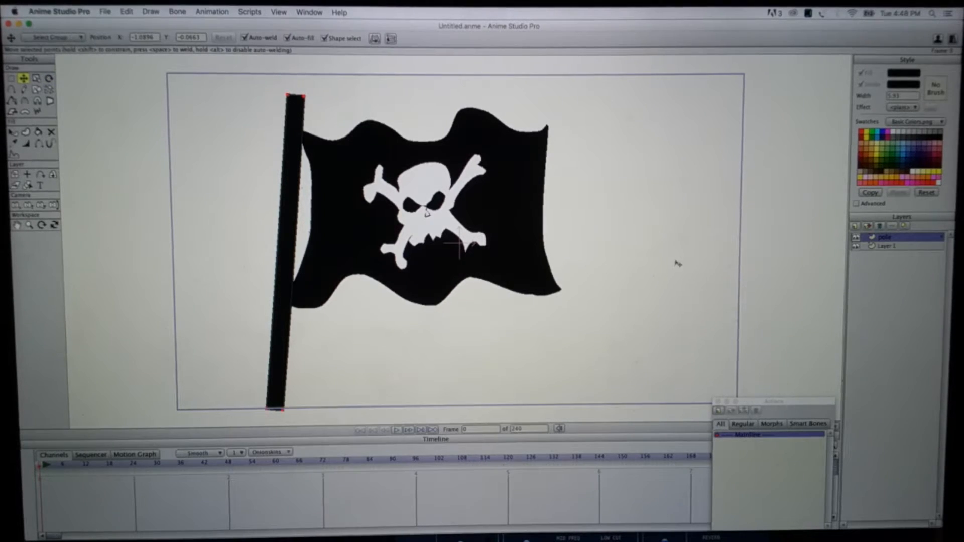
Step: Rename the layer holding the flag and skull to 'flag' via Layer Settings
click(887, 246)
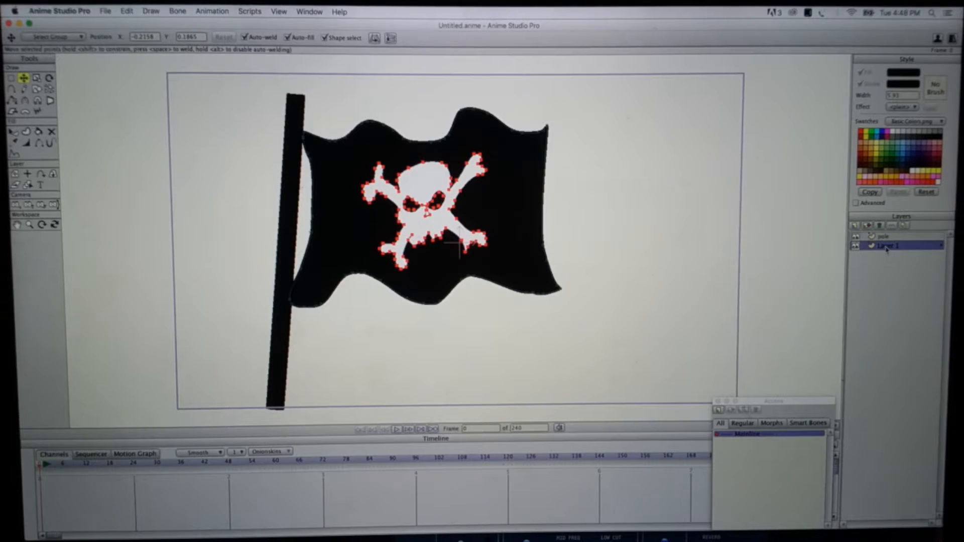
double_click(888, 245)
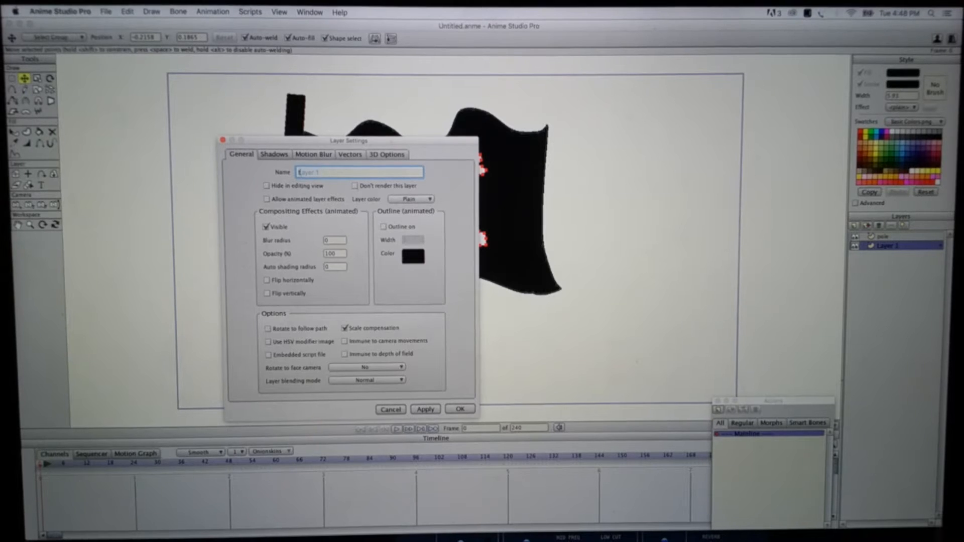
text(flag)
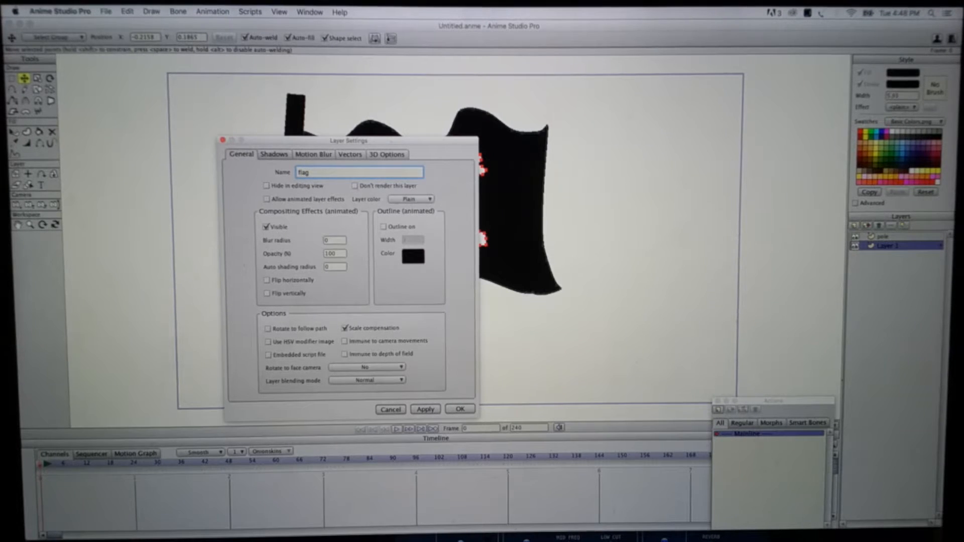
click(459, 409)
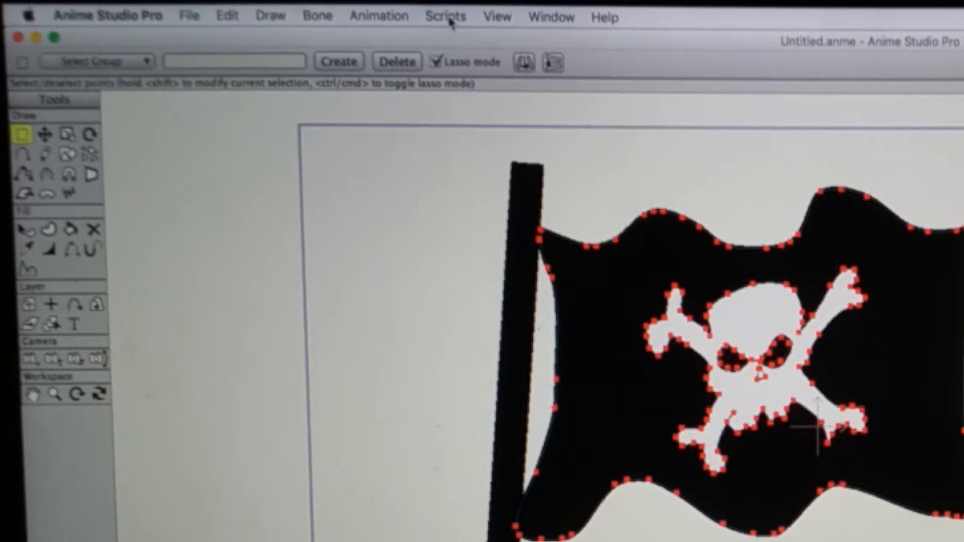
Step: Run Scripts > Warp > Wavy on the flag with Duration 100, Frequency 2, Amplitude 2
click(444, 16)
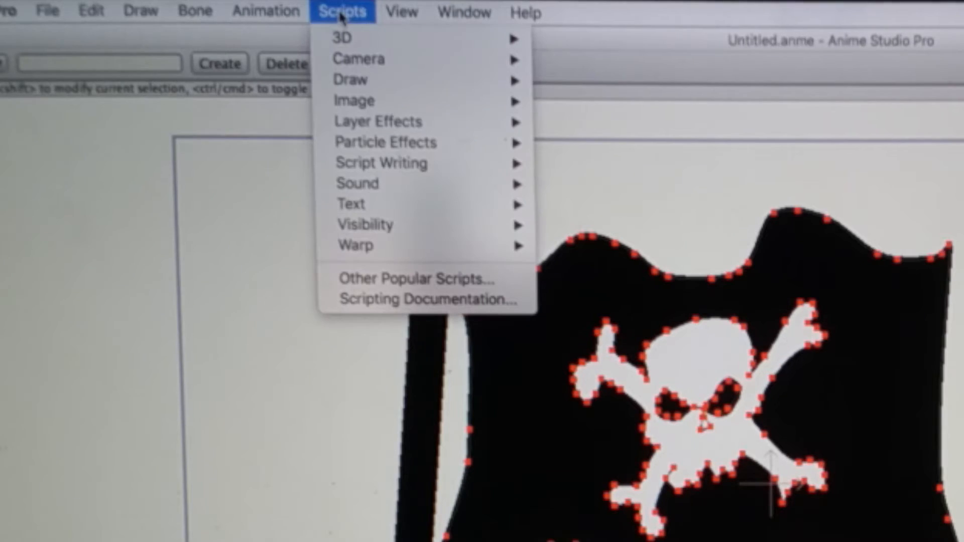
mouse_move(356, 245)
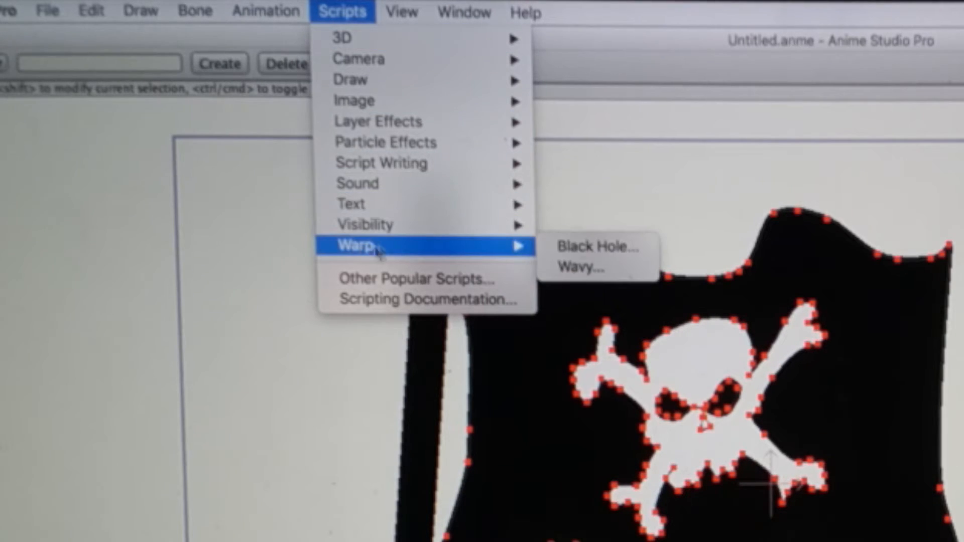
click(579, 267)
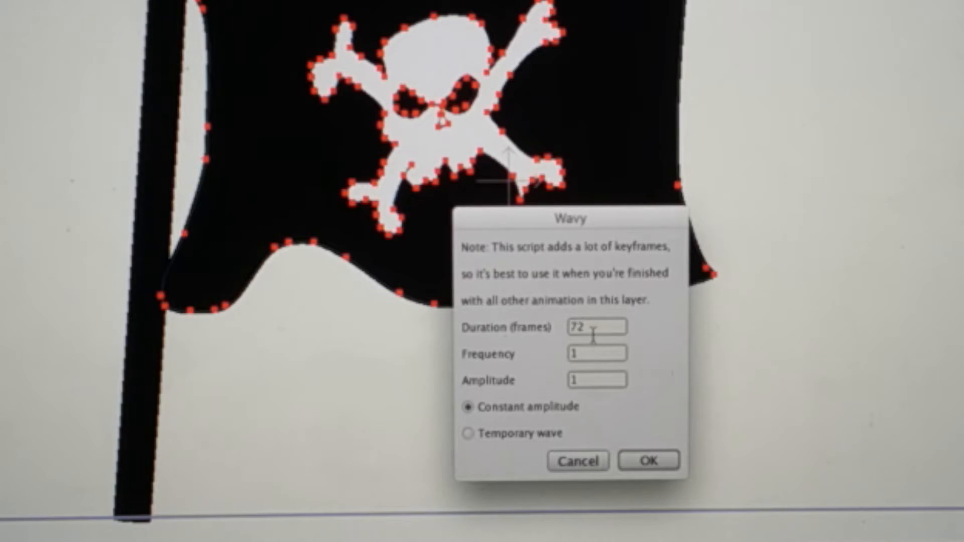
click(596, 327)
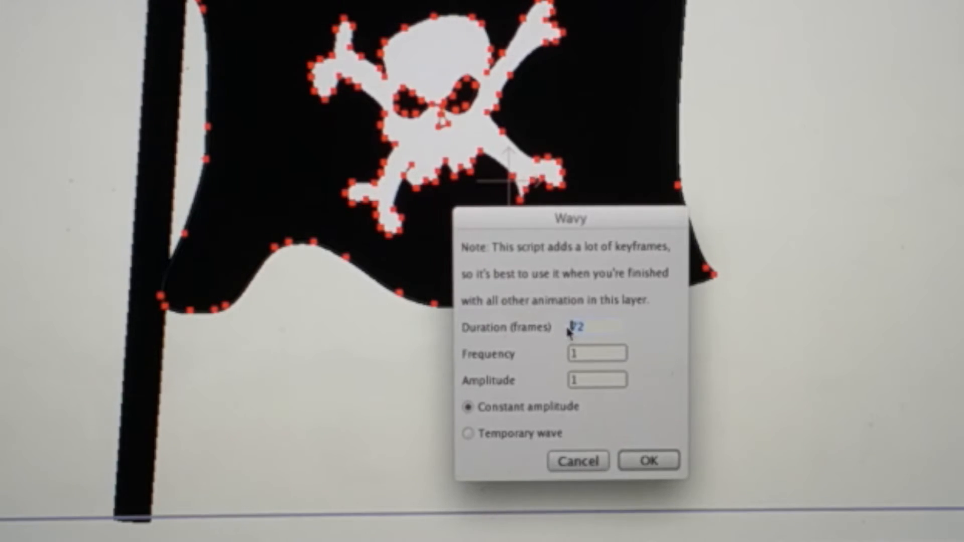
text(100)
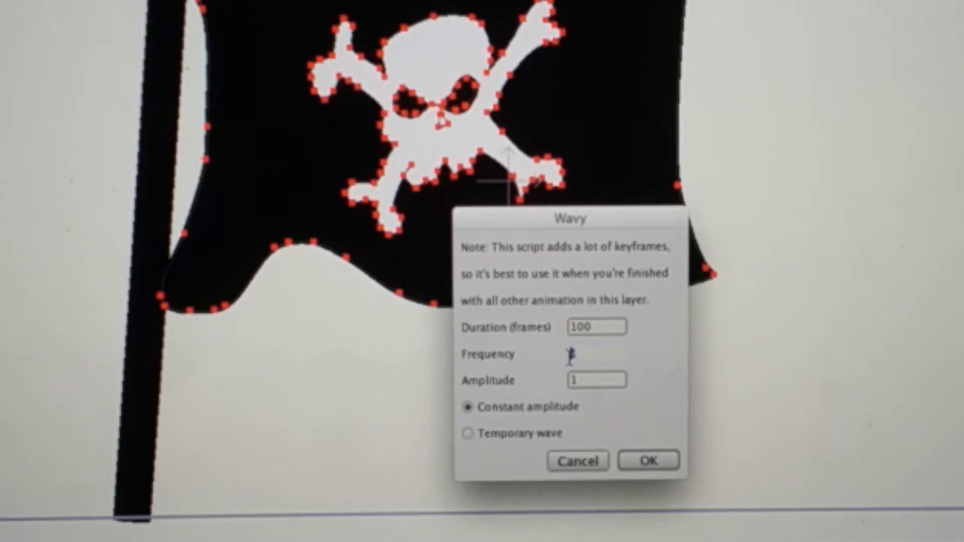
text(2)
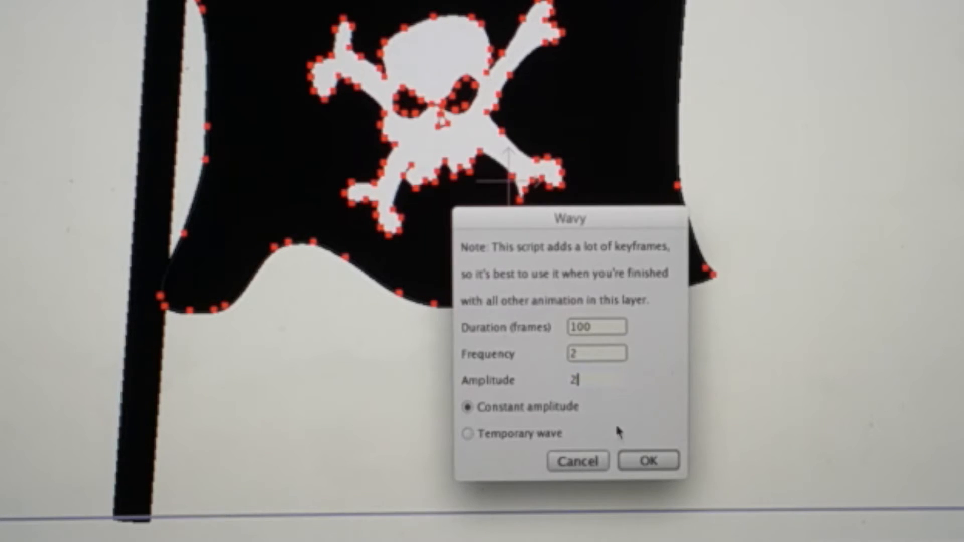
click(648, 461)
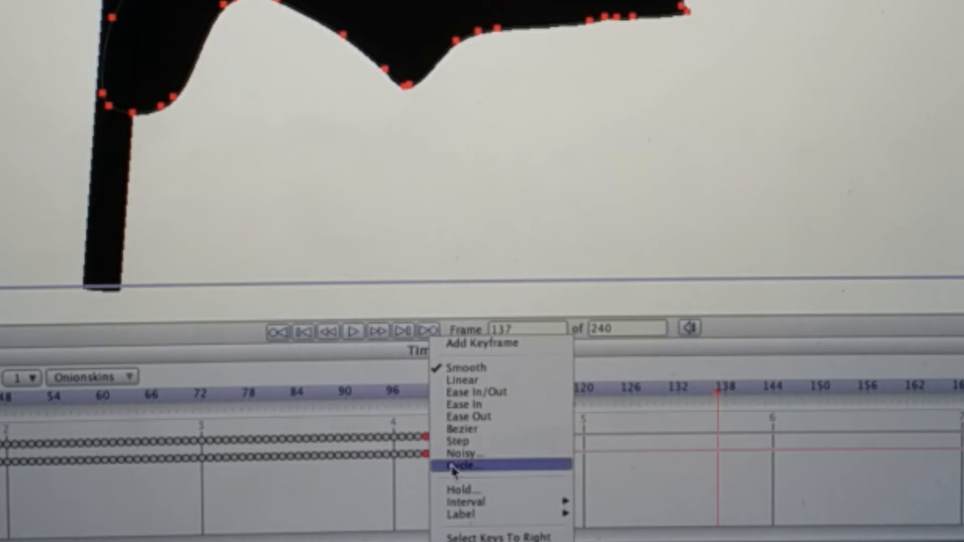
Step: Cycle the last keyframe back to frame 1 (Absolute) and play the looping wave
click(473, 466)
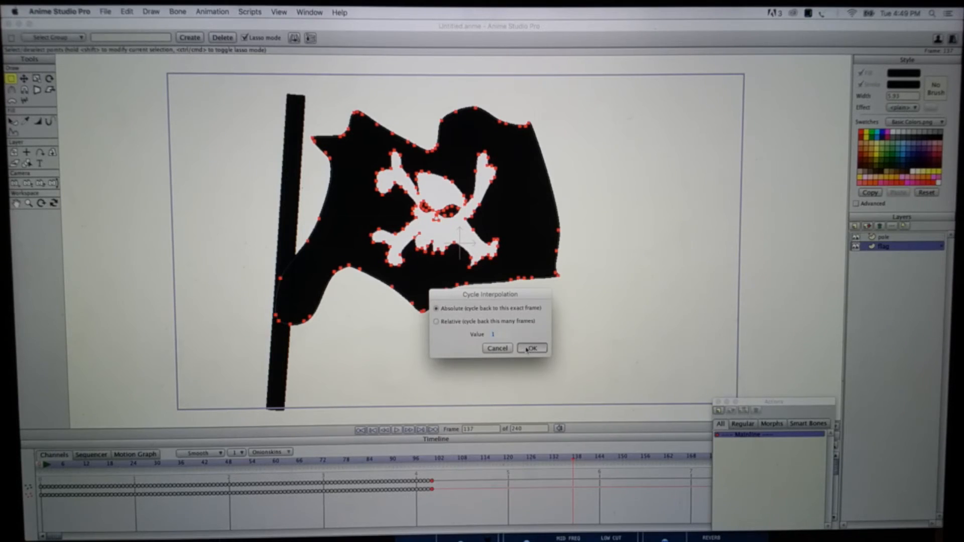
click(531, 349)
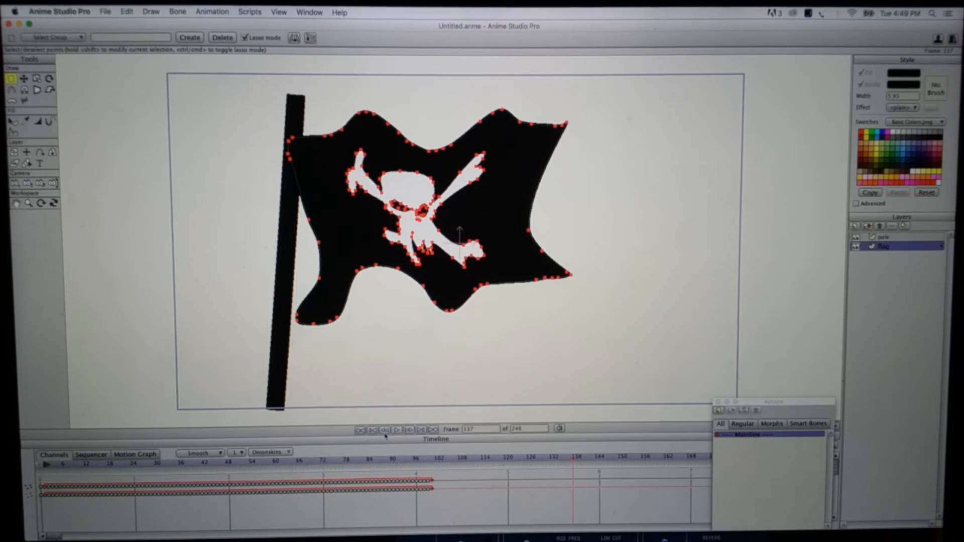
click(396, 429)
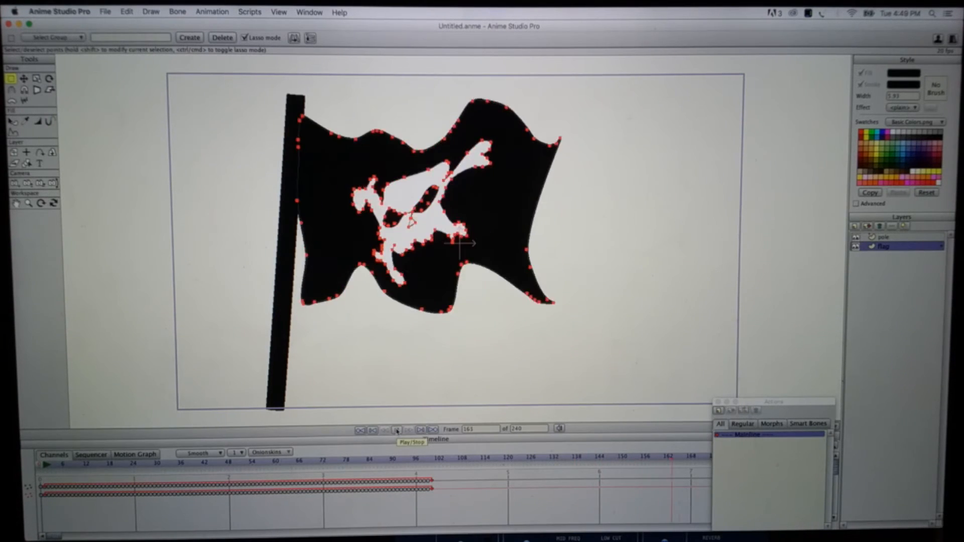
click(398, 429)
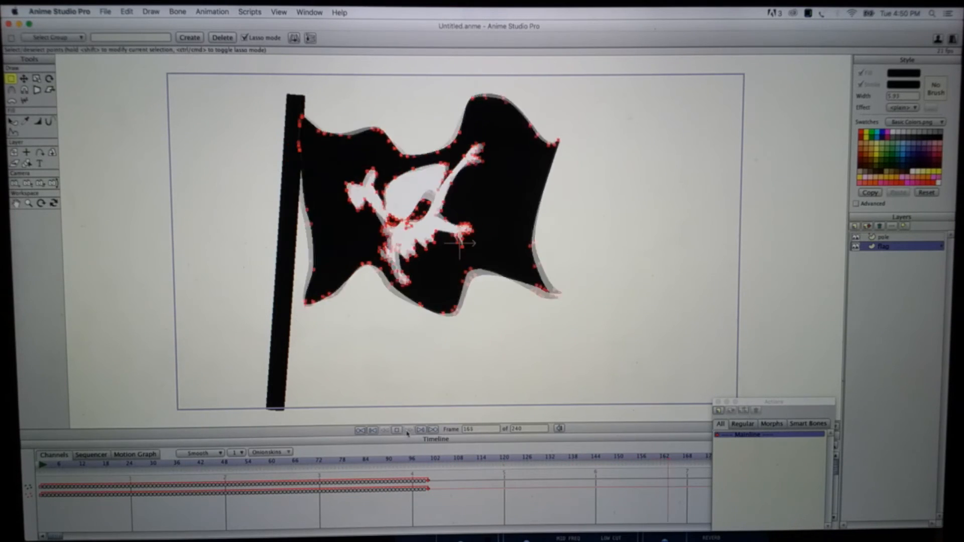
click(396, 428)
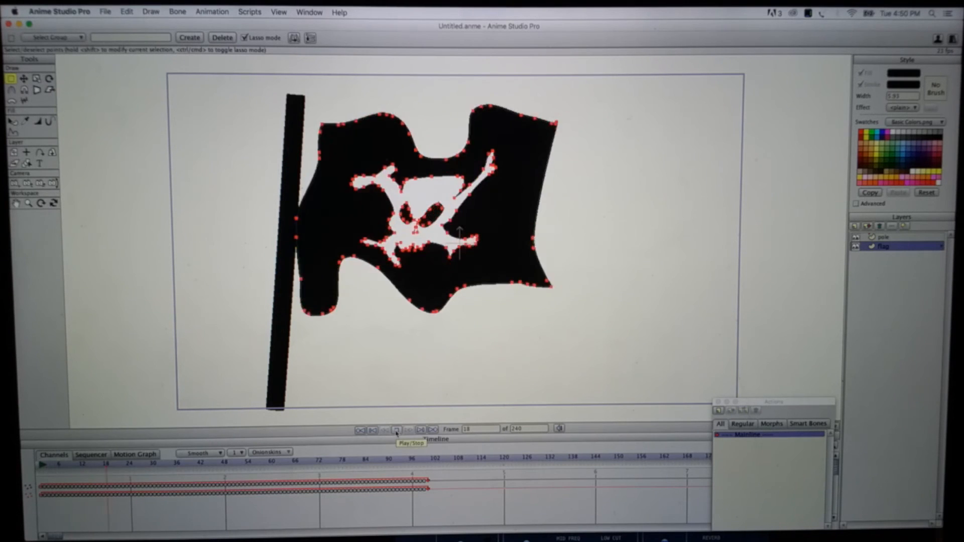
click(397, 429)
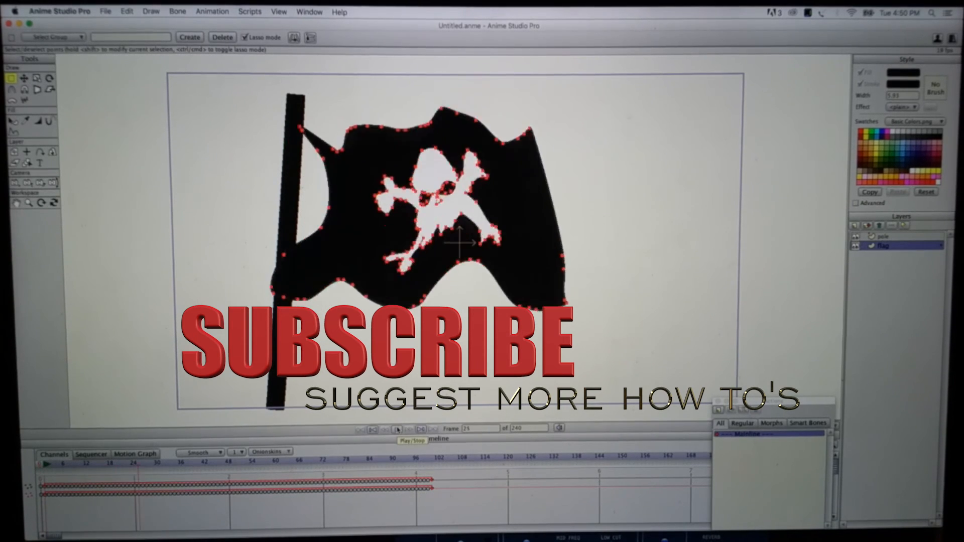
click(412, 441)
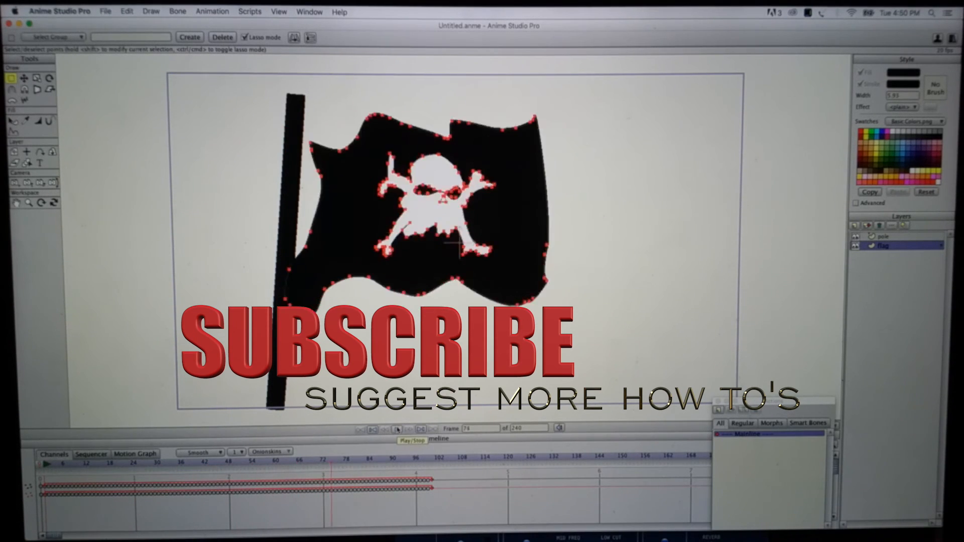